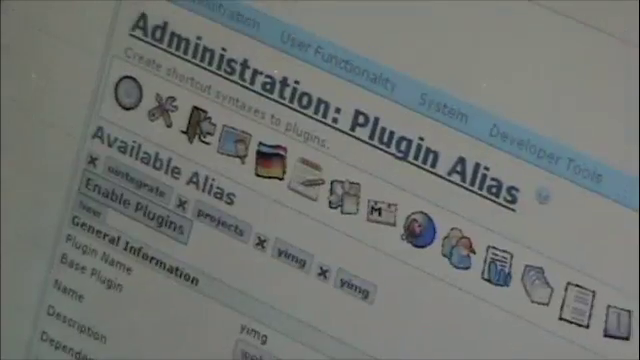
pyautogui.scroll(-3)
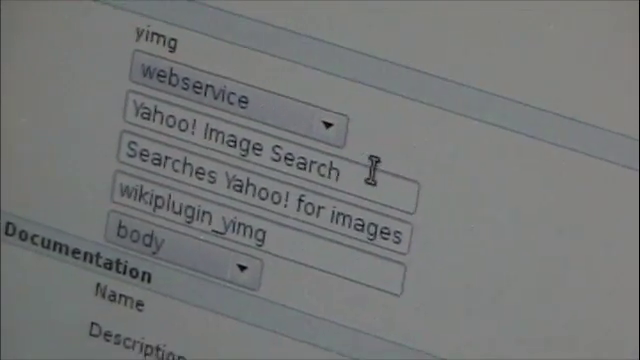
pyautogui.scroll(-3)
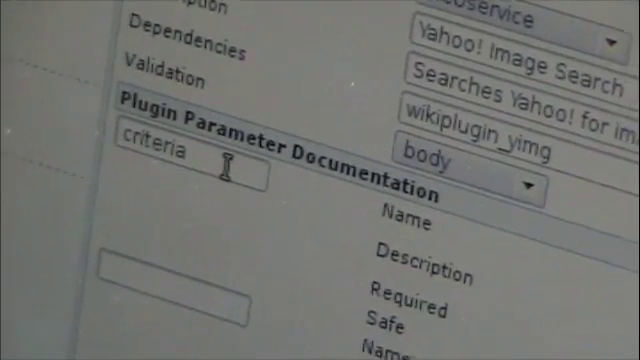
pyautogui.scroll(-3)
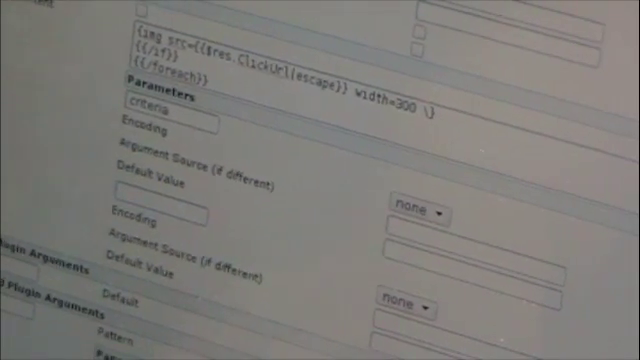
pyautogui.scroll(-3)
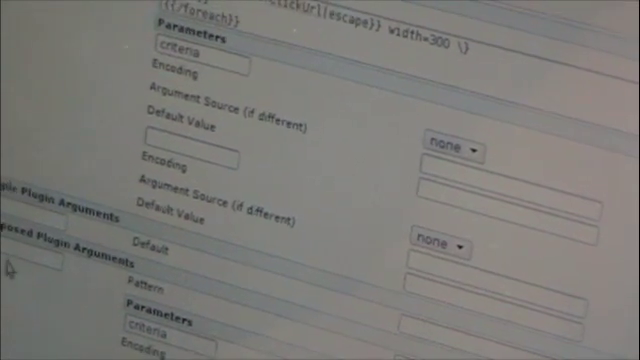
pyautogui.scroll(-3)
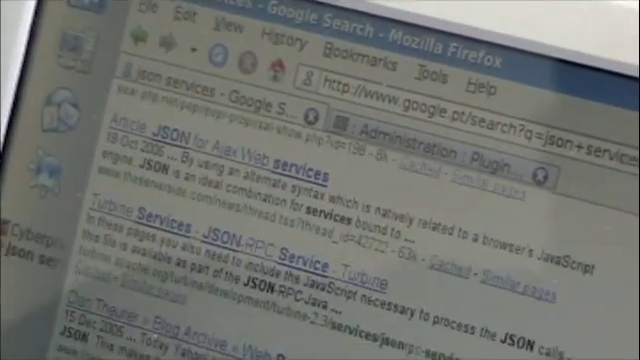
pyautogui.scroll(-3)
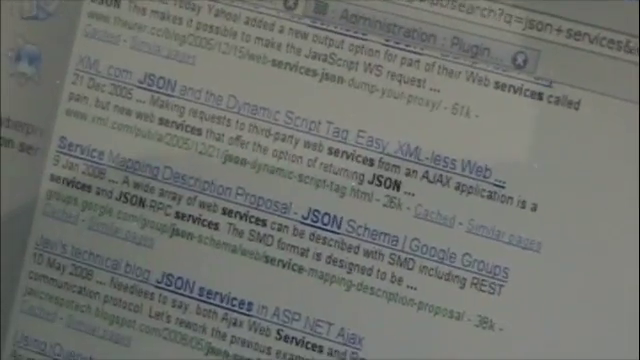